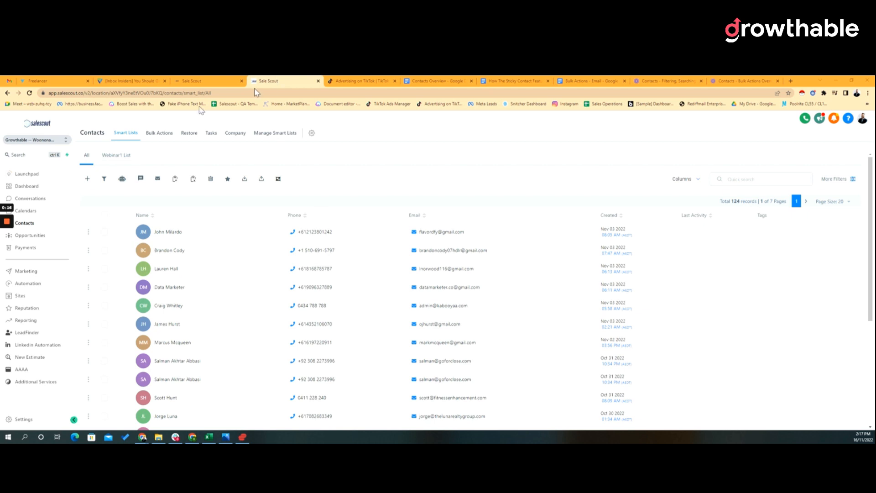
pyautogui.moveTo(14, 265)
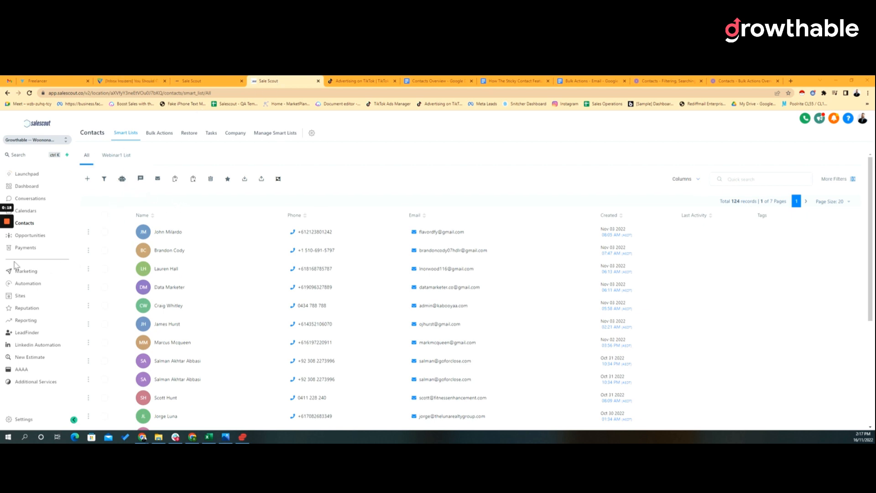
pyautogui.moveTo(104, 179)
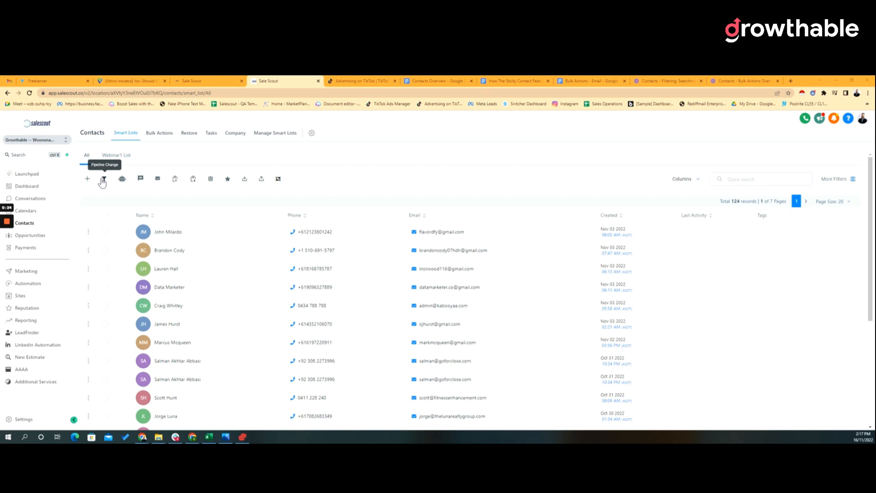
pyautogui.moveTo(183, 247)
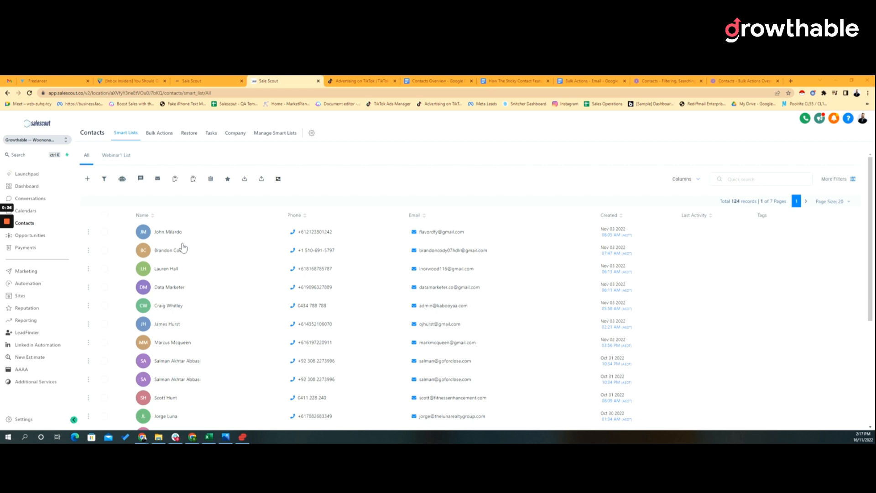
# Mark the second and third contacts so the list reports 2 records selected.
pyautogui.click(104, 268)
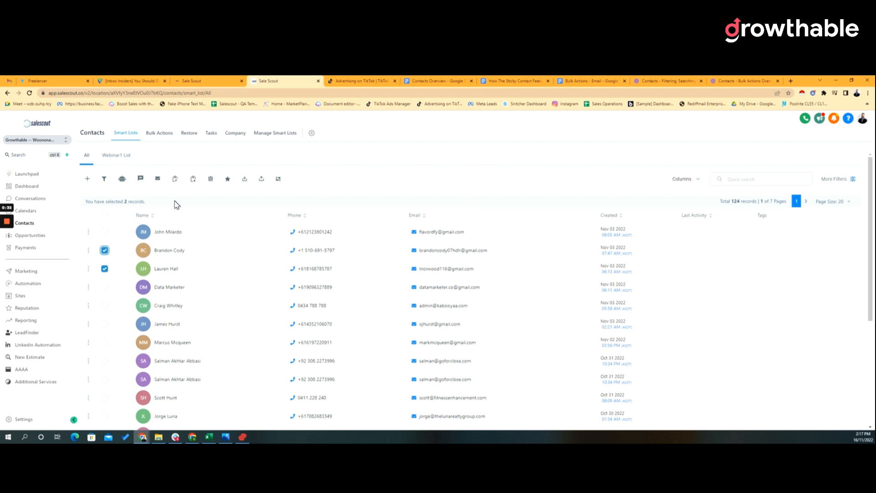
pyautogui.moveTo(106, 178)
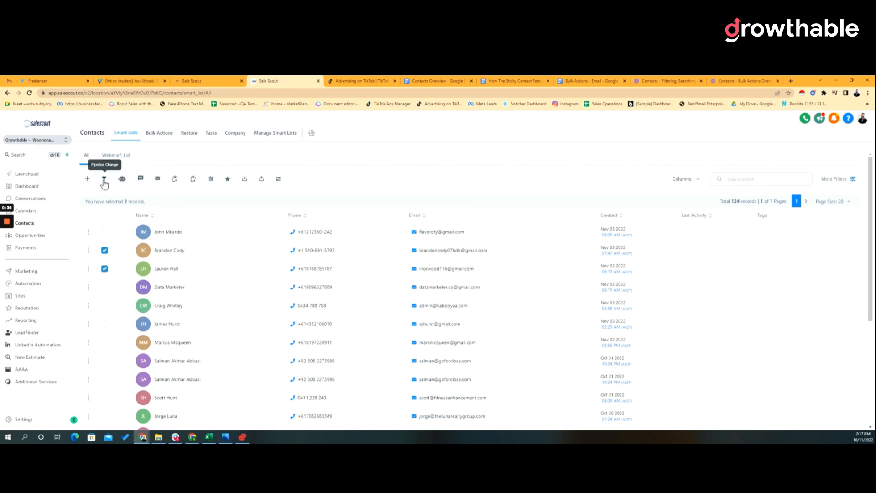
# Start a Pipeline Change and choose the Affiliates Upgrading pipeline with the Send Information stage.
pyautogui.click(104, 178)
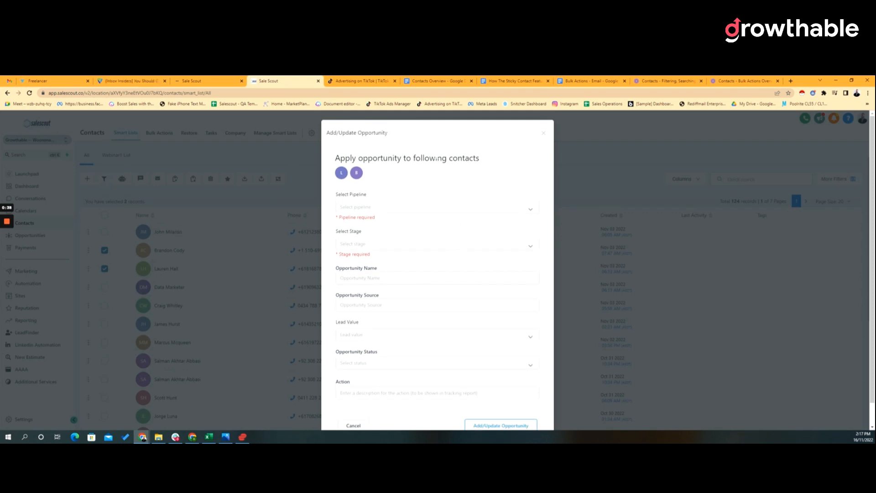
pyautogui.click(436, 207)
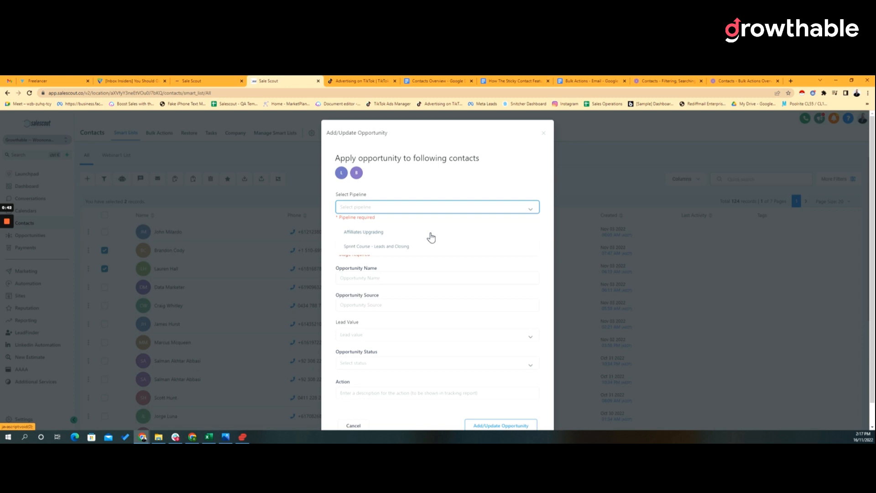
pyautogui.moveTo(428, 239)
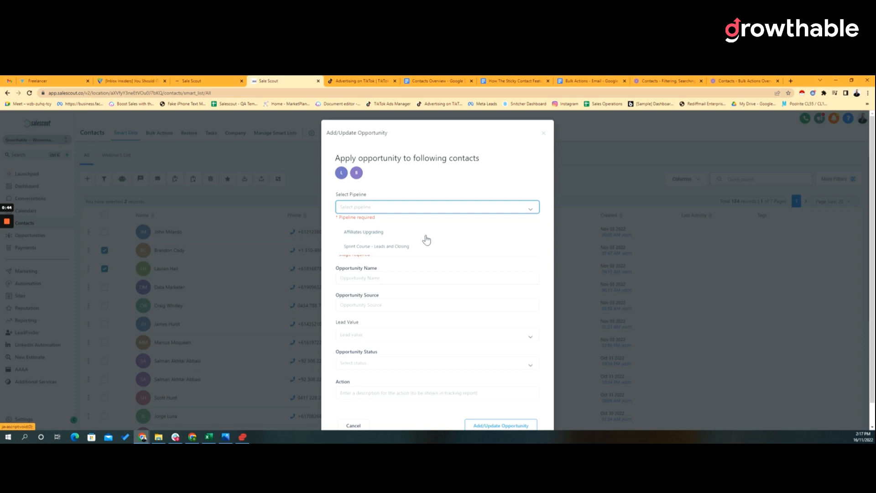
pyautogui.moveTo(443, 268)
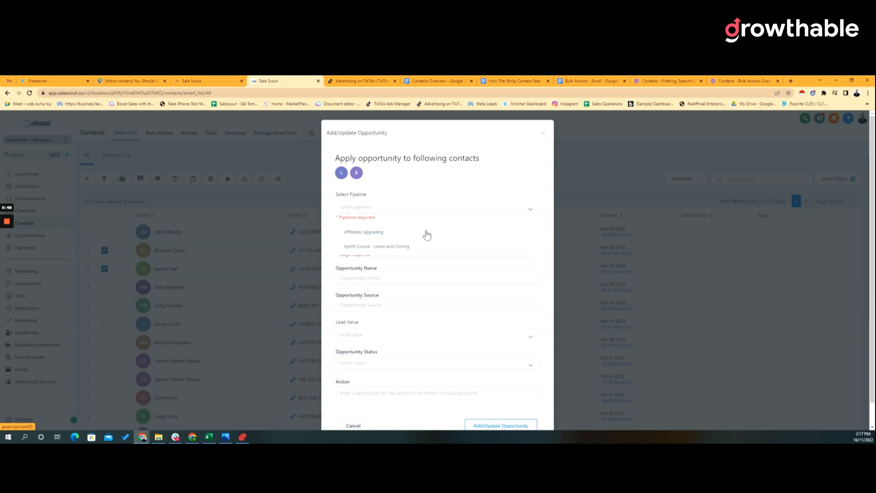
pyautogui.moveTo(383, 235)
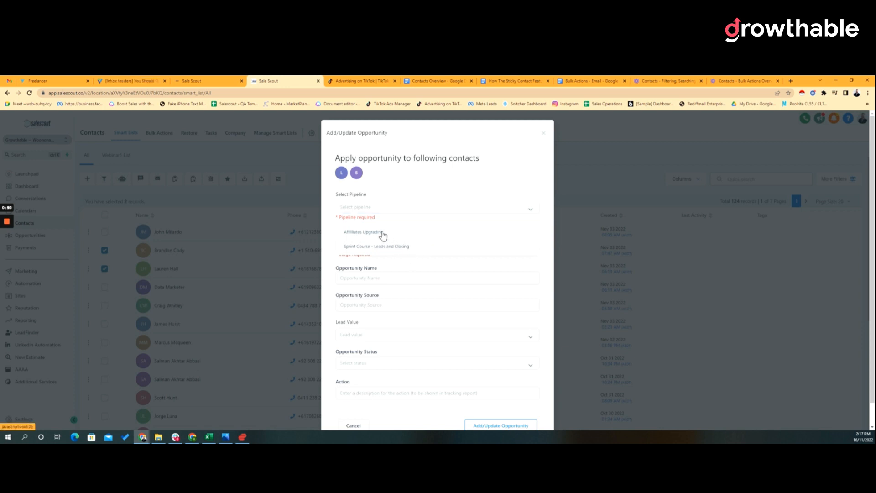
pyautogui.click(362, 231)
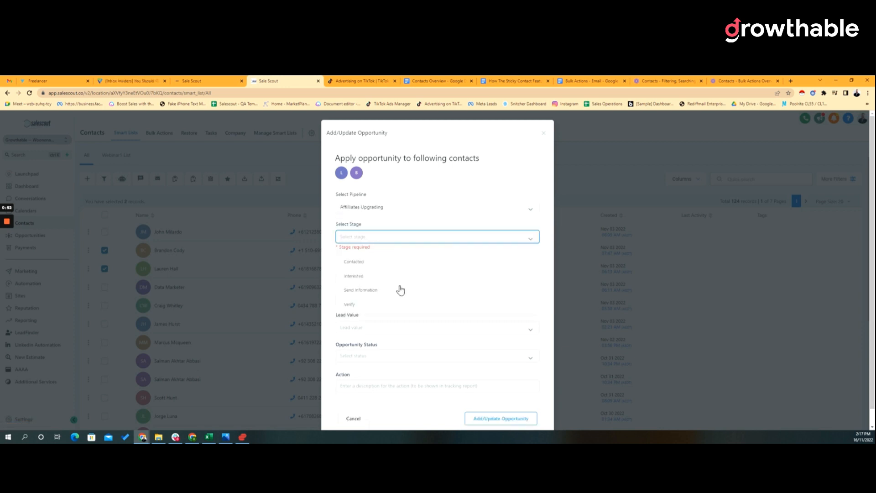
pyautogui.click(360, 290)
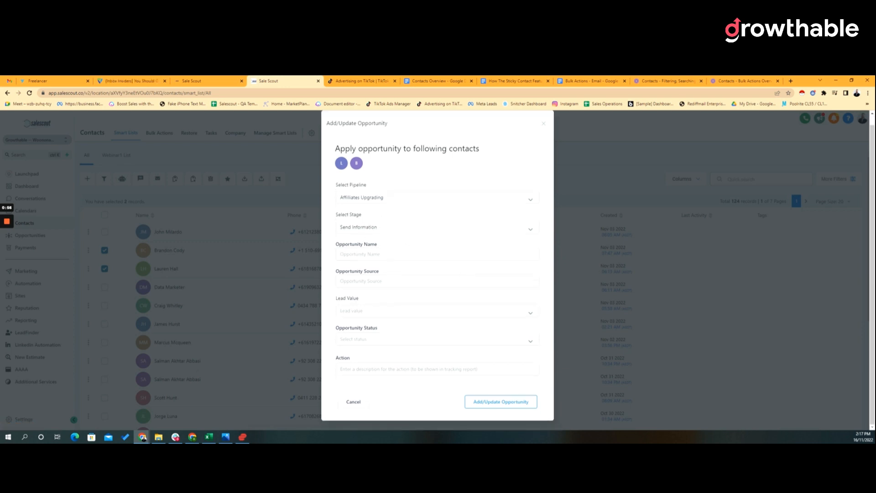
pyautogui.moveTo(381, 336)
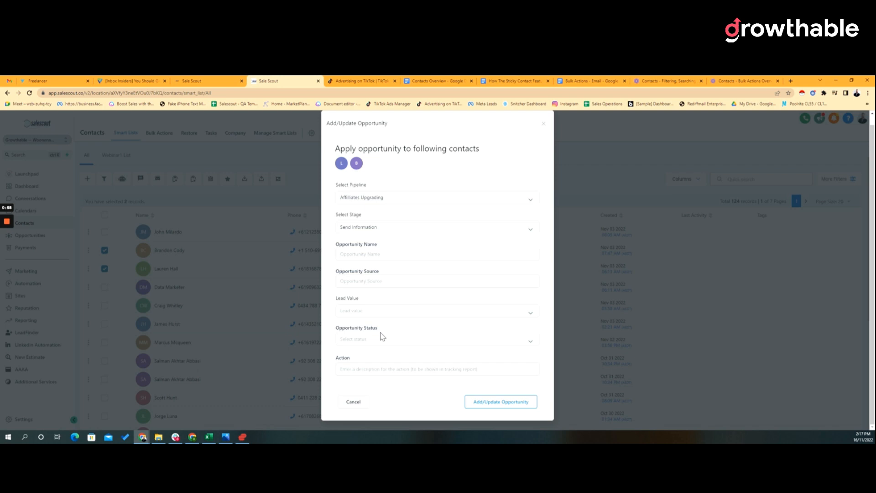
pyautogui.moveTo(361, 365)
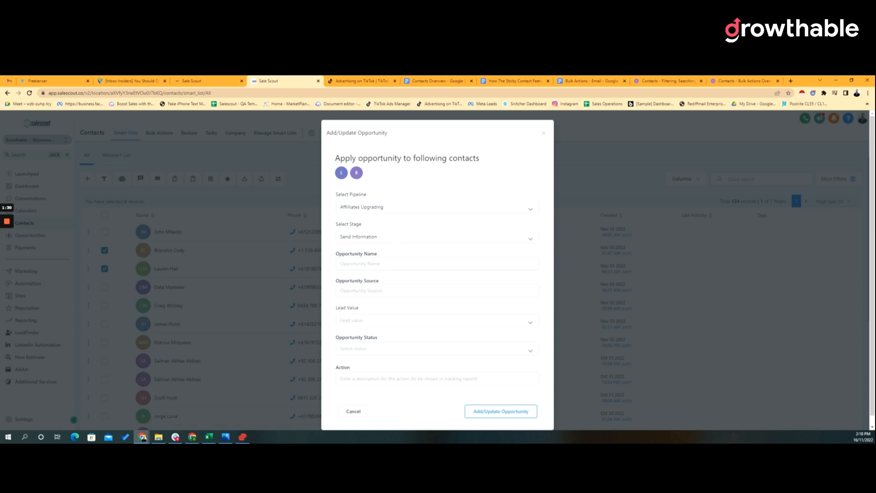
pyautogui.moveTo(398, 276)
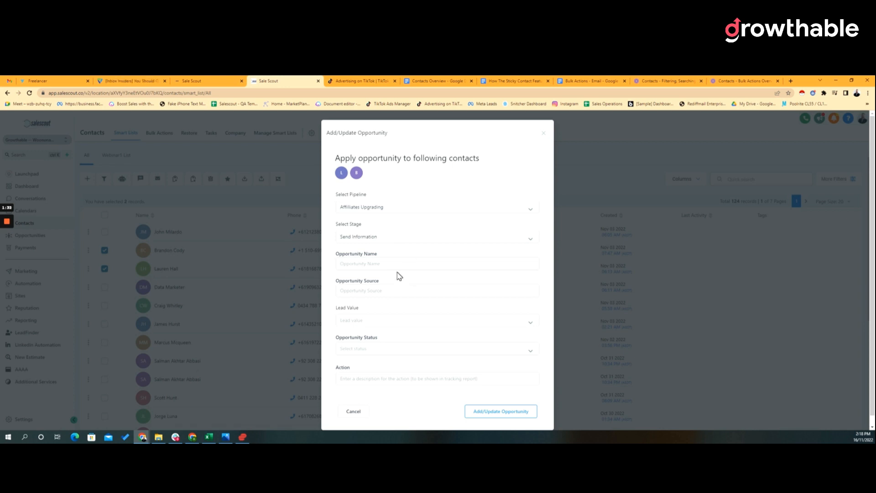
pyautogui.moveTo(408, 335)
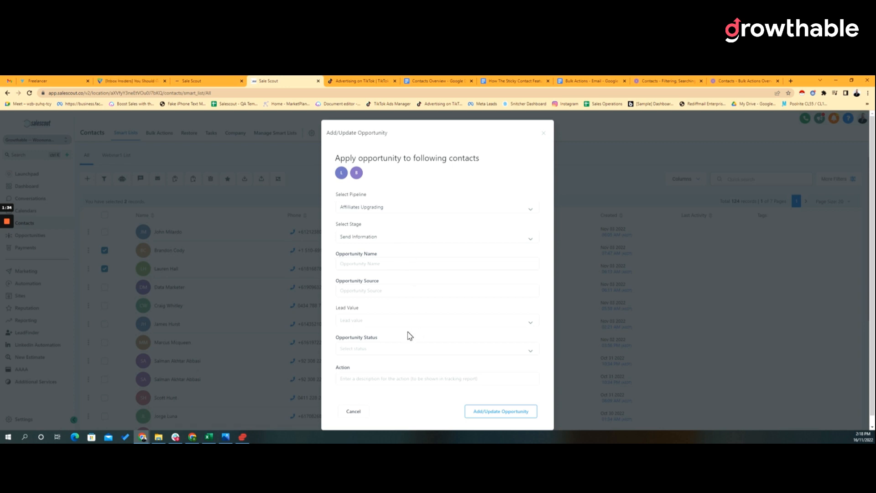